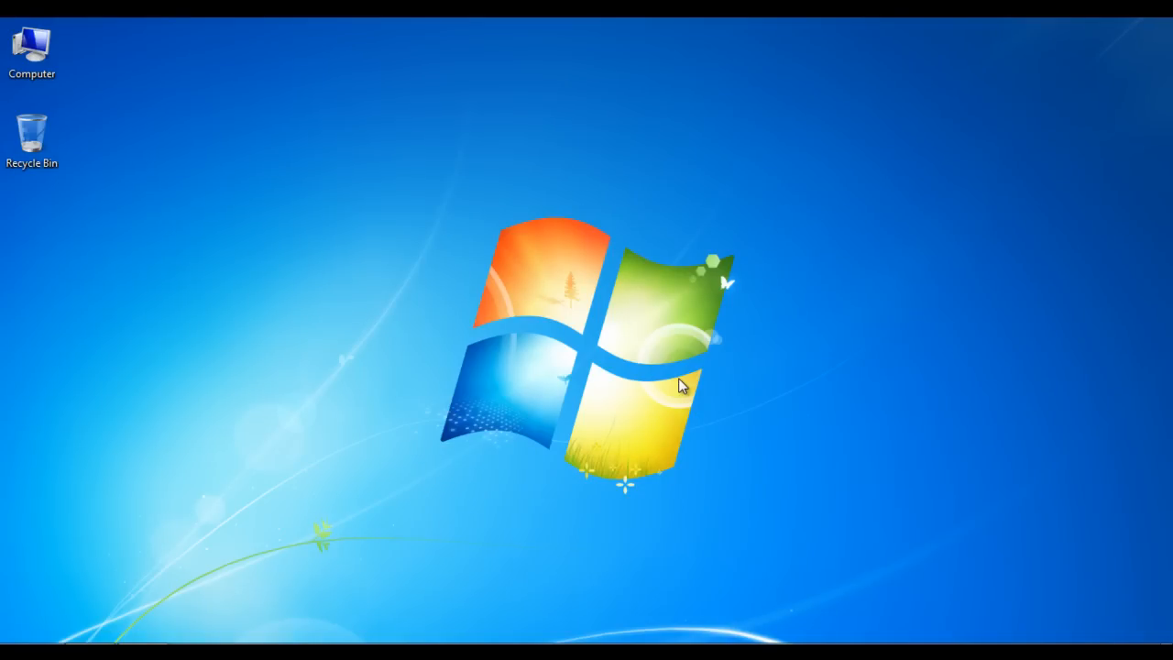
{"action": "mouse_move", "coordinate": [485, 412]}
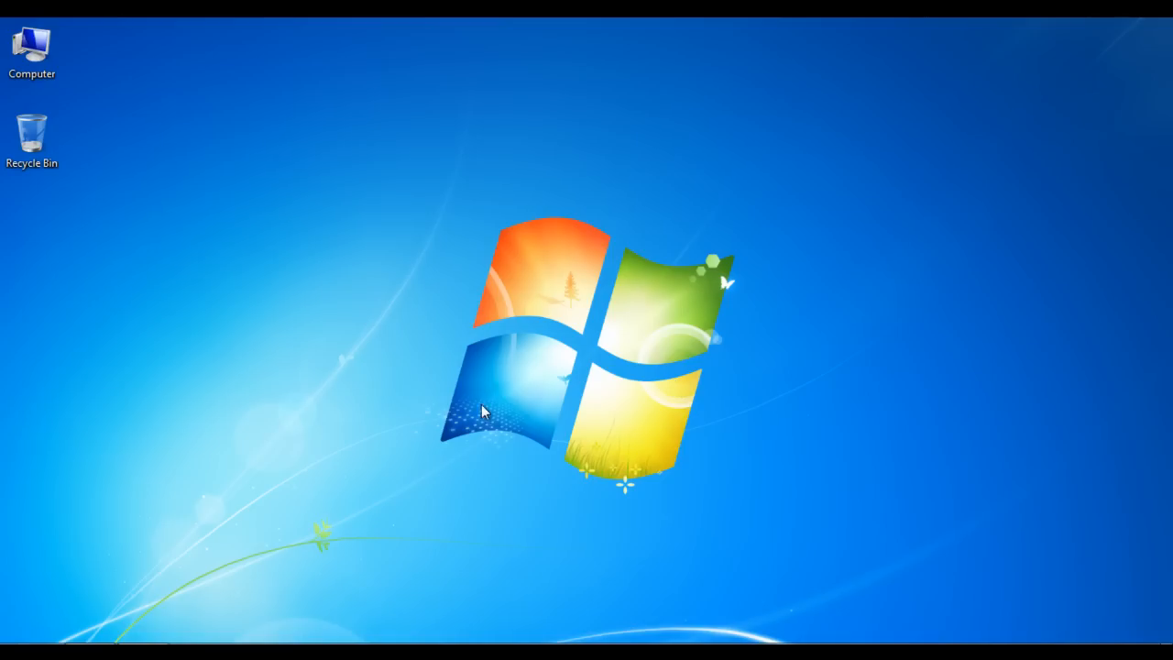
Open Properties from the desktop Computer icon to show basic system information.
{"action": "right_click", "coordinate": [31, 50]}
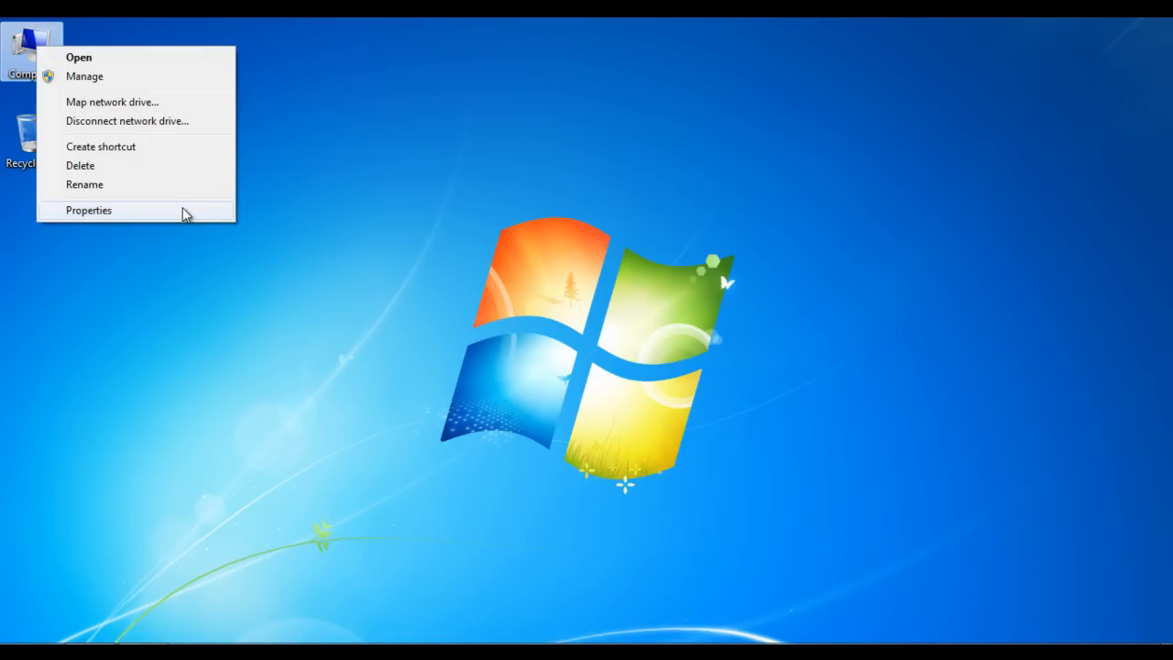
{"action": "left_click", "coordinate": [89, 210]}
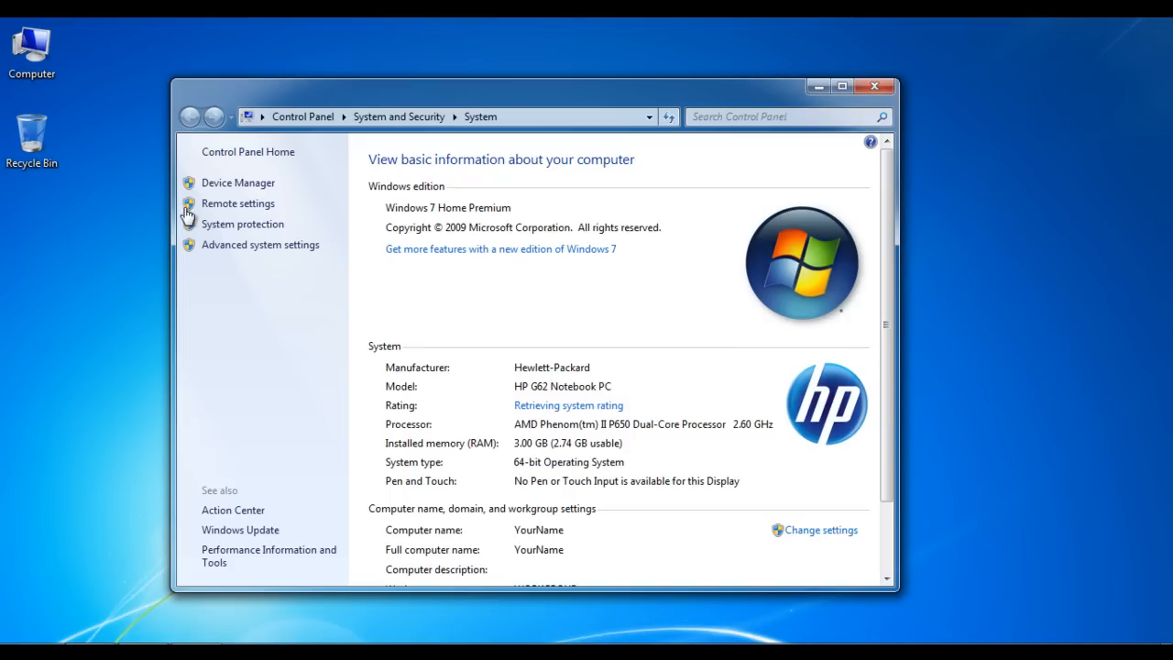
{"action": "mouse_move", "coordinate": [238, 182]}
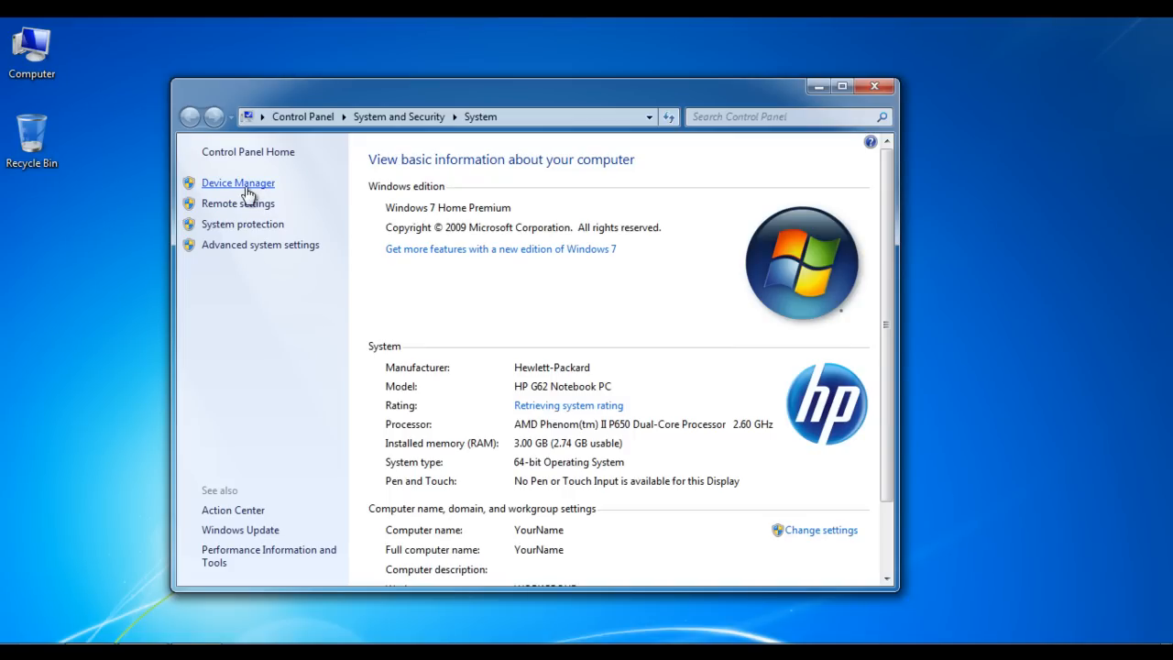
Open Device Manager and expand Disk drives to show the SATA disk.
{"action": "left_click", "coordinate": [237, 182]}
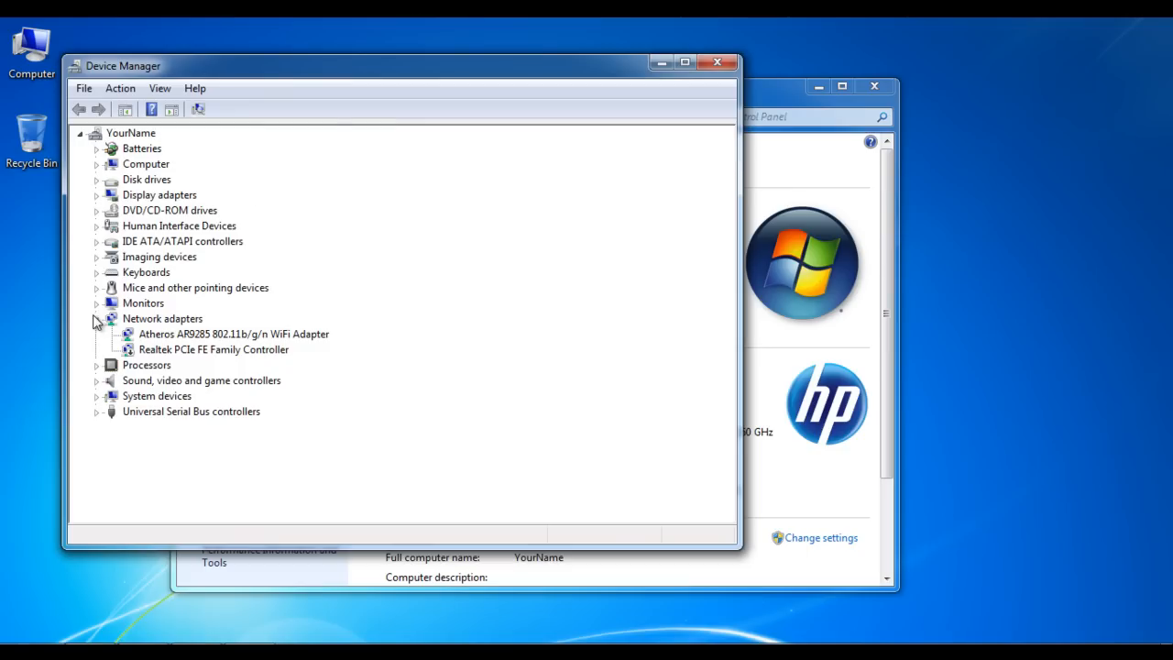
{"action": "left_click", "coordinate": [97, 180]}
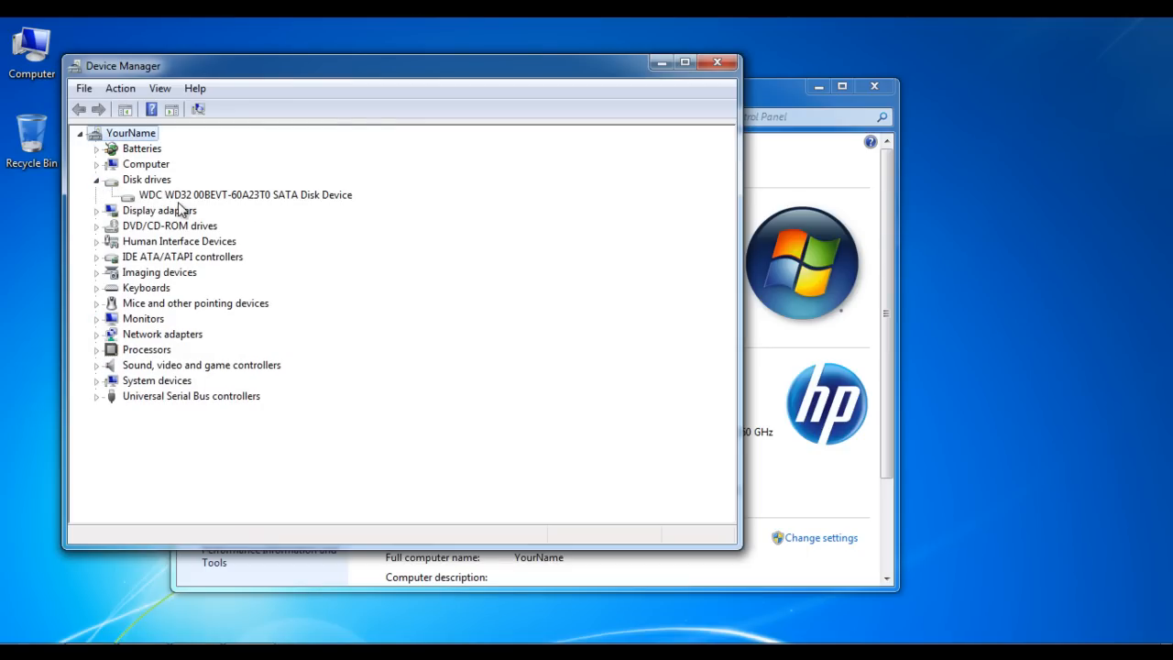
{"action": "mouse_move", "coordinate": [348, 210]}
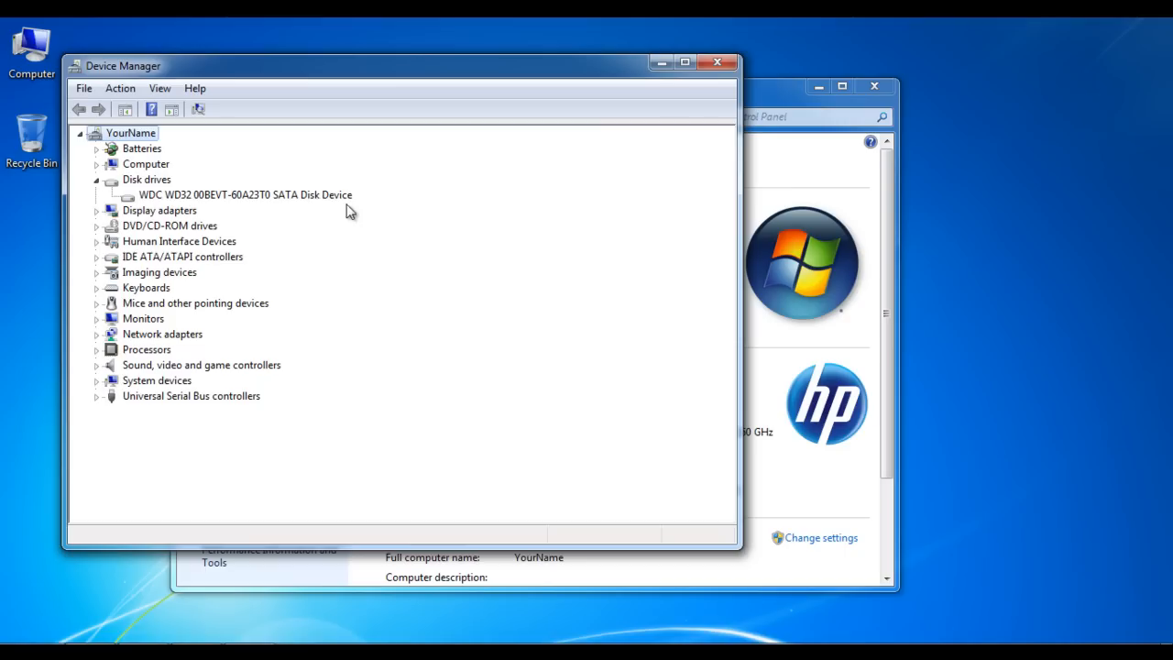
Launch Update Driver from the Driver tab of the SATA disk's Properties.
{"action": "right_click", "coordinate": [246, 194]}
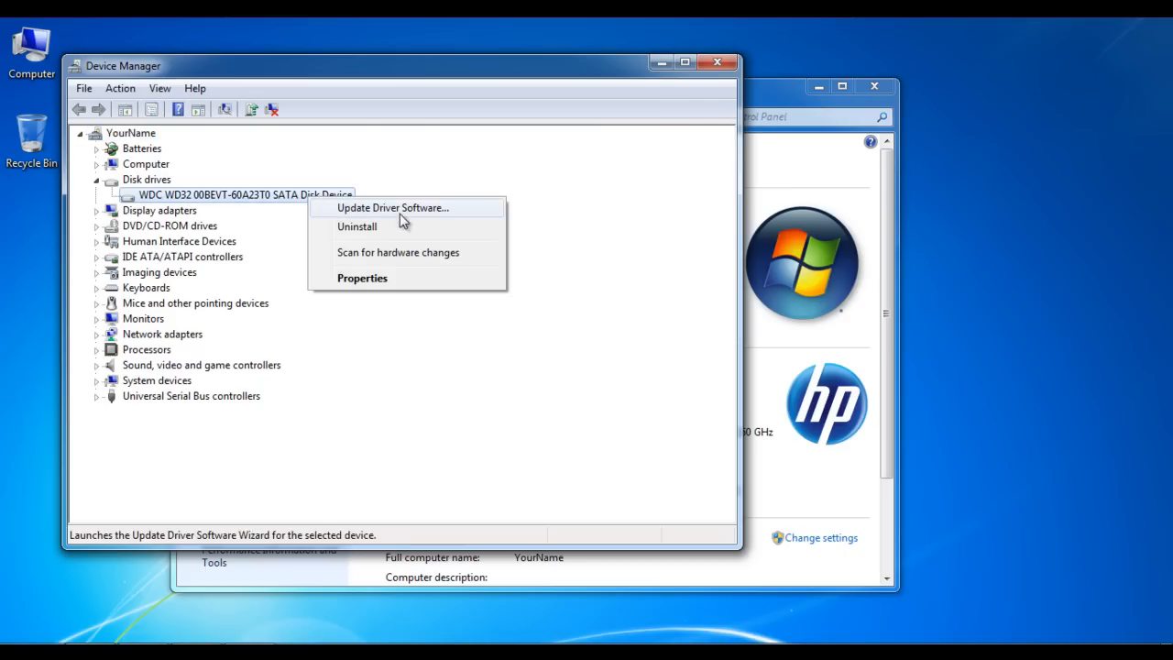
{"action": "left_click", "coordinate": [362, 278]}
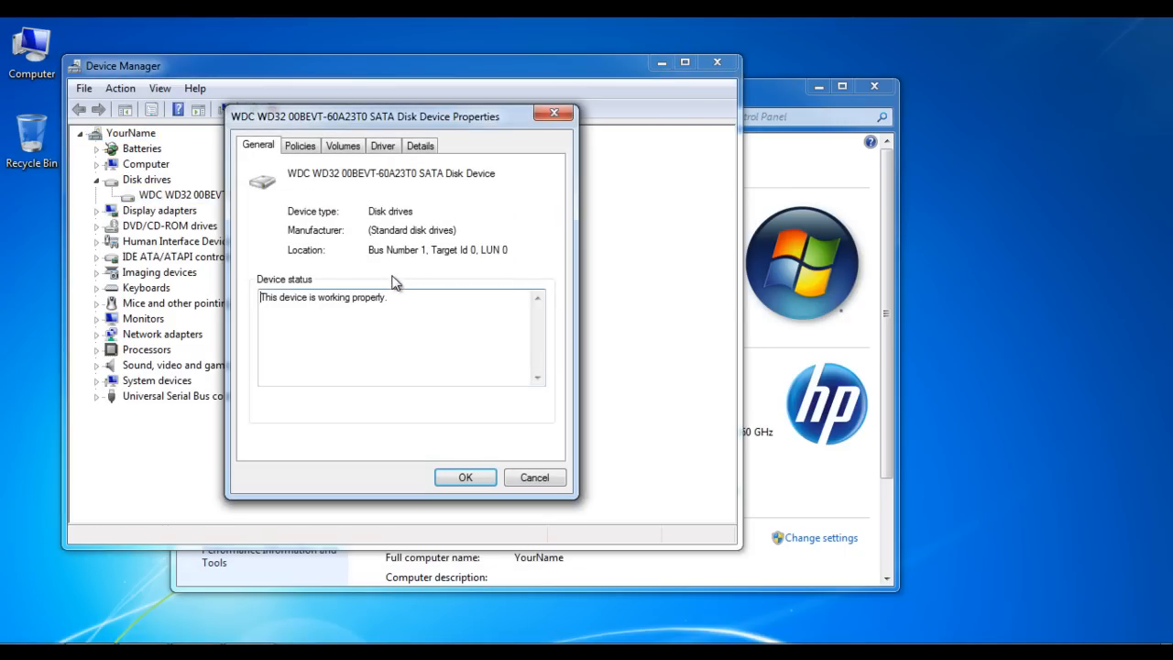
{"action": "left_click", "coordinate": [382, 144]}
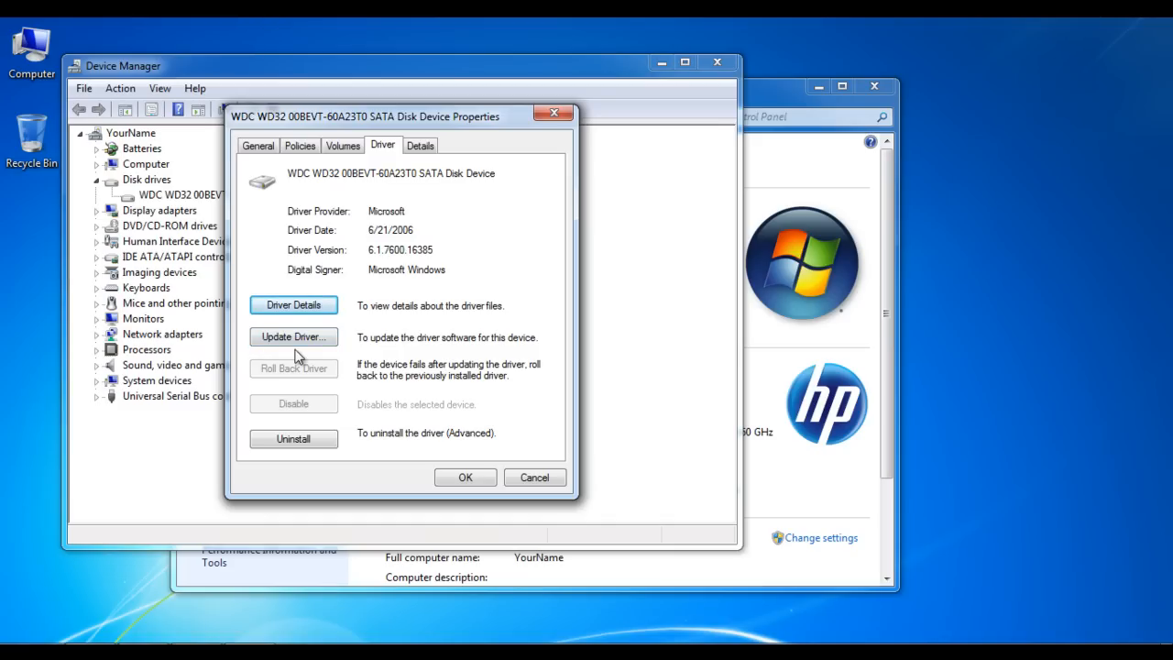
{"action": "mouse_move", "coordinate": [298, 343]}
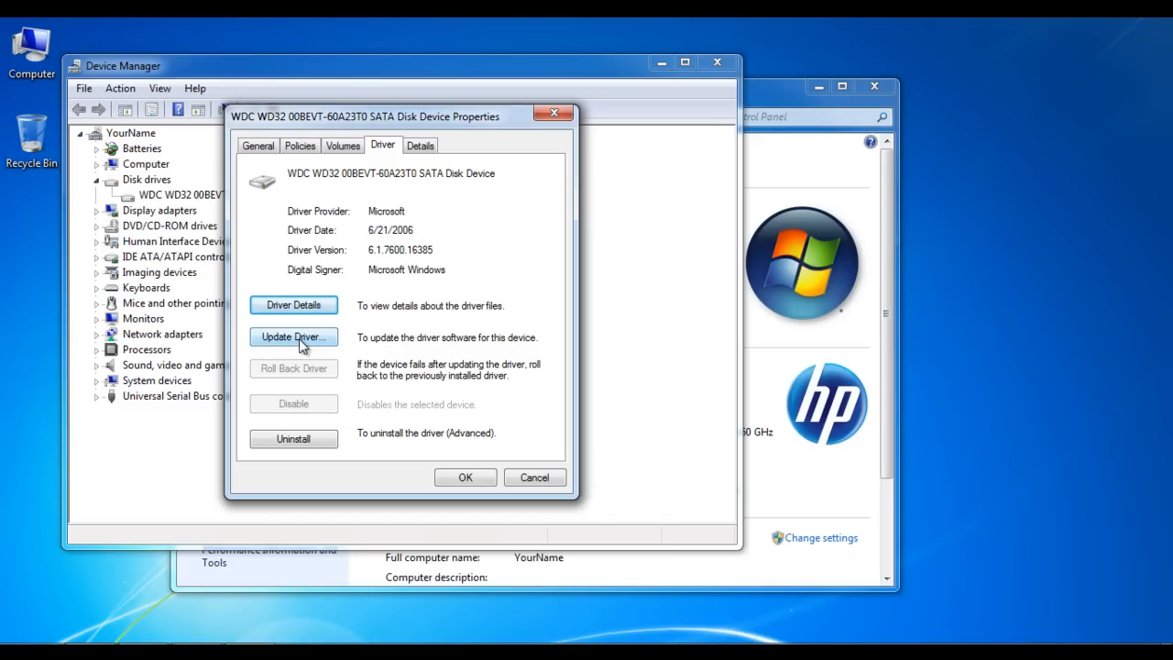
{"action": "left_click", "coordinate": [293, 336]}
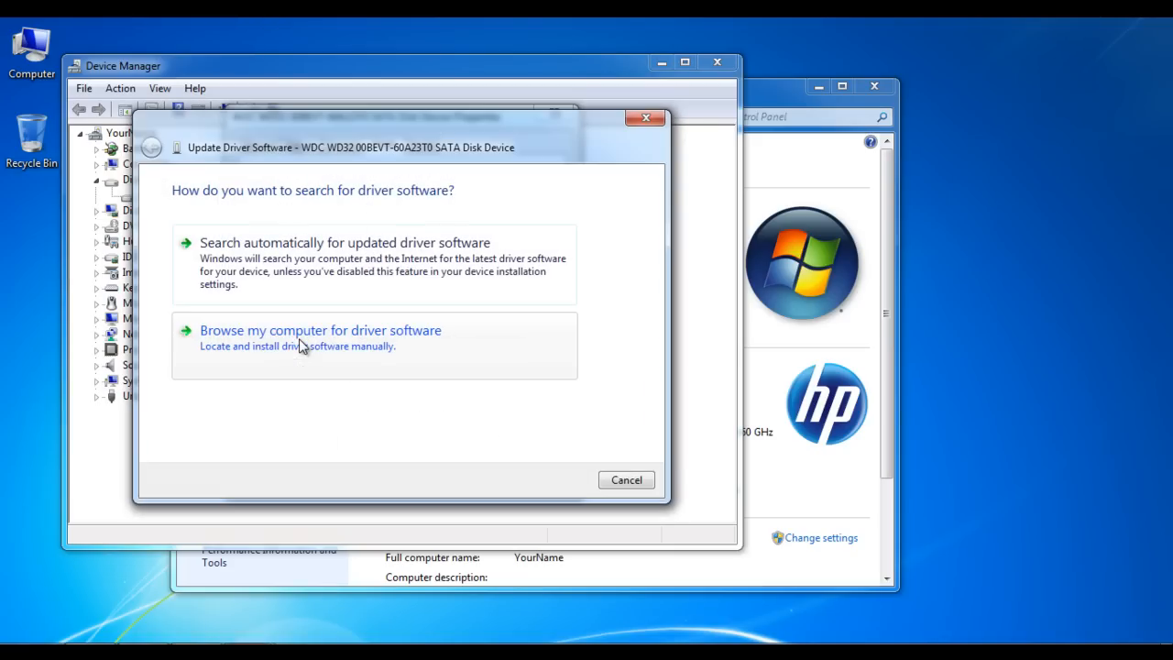
{"action": "mouse_move", "coordinate": [218, 264]}
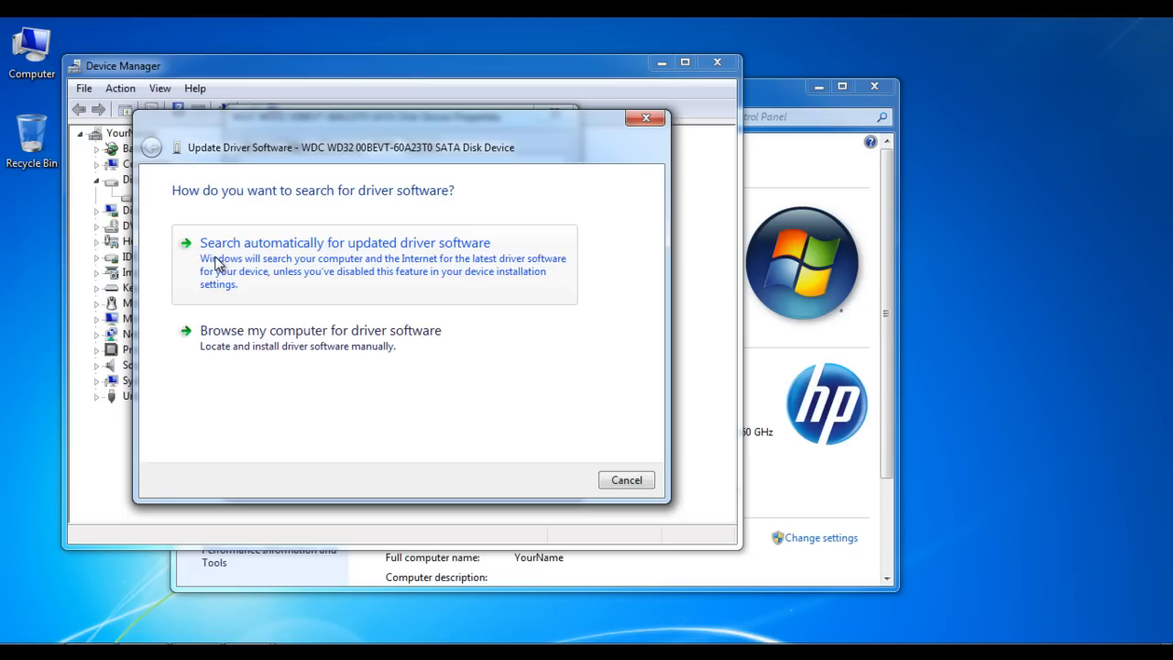
{"action": "mouse_move", "coordinate": [367, 259]}
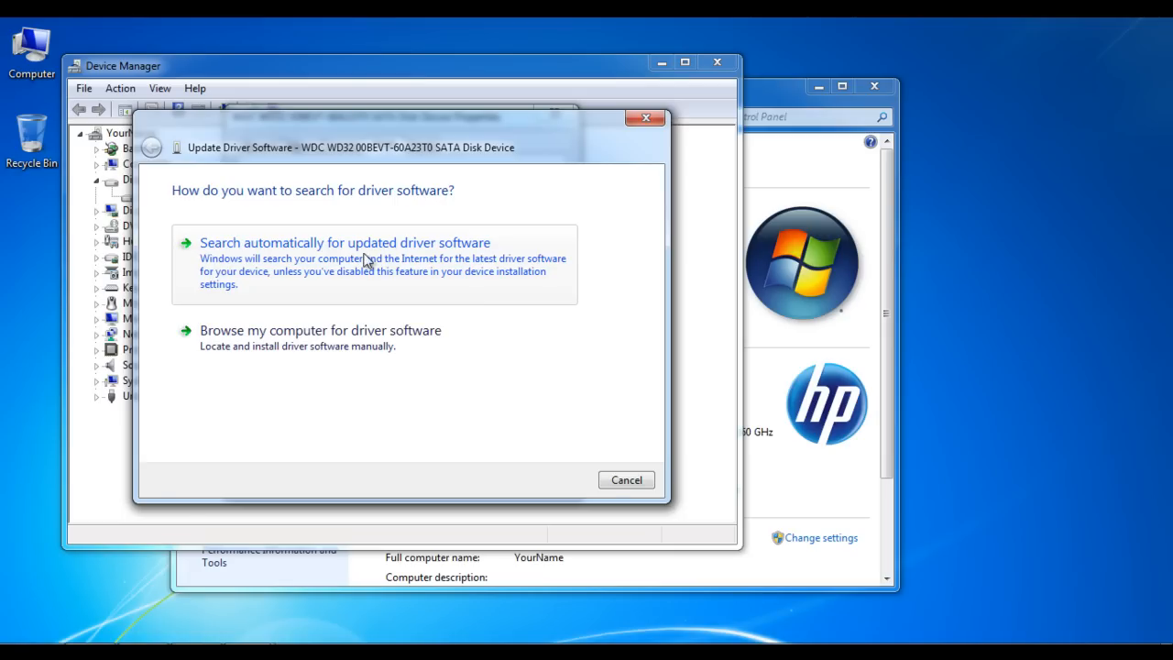
Choose 'Search automatically for updated driver software' for the SATA disk.
{"action": "left_click", "coordinate": [345, 242]}
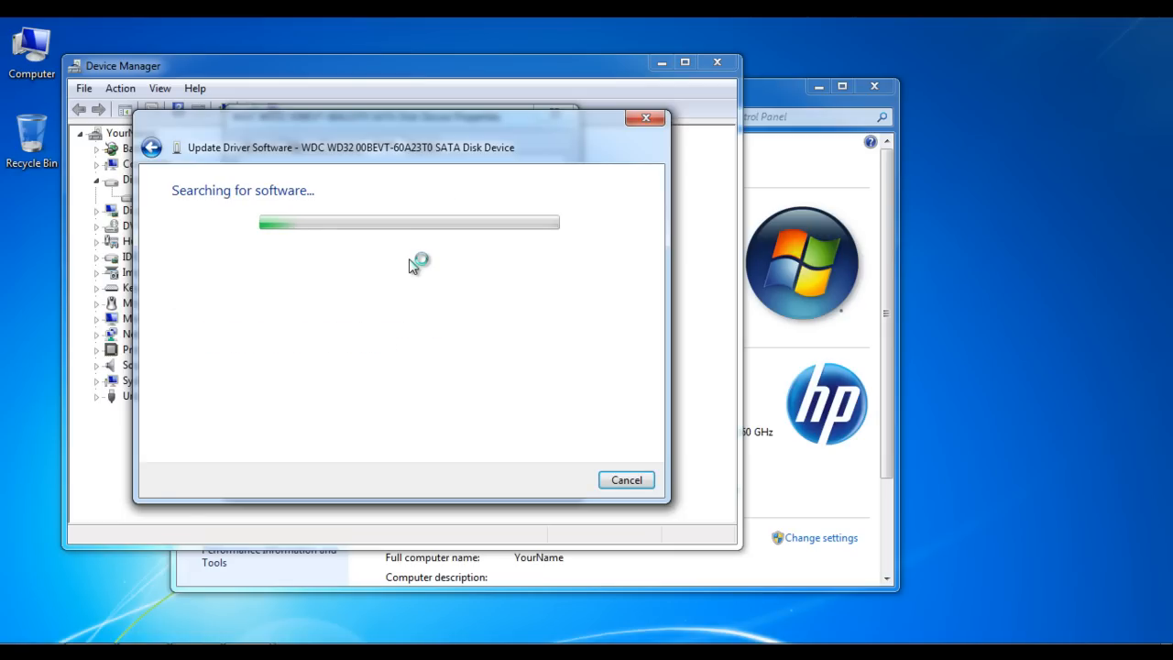